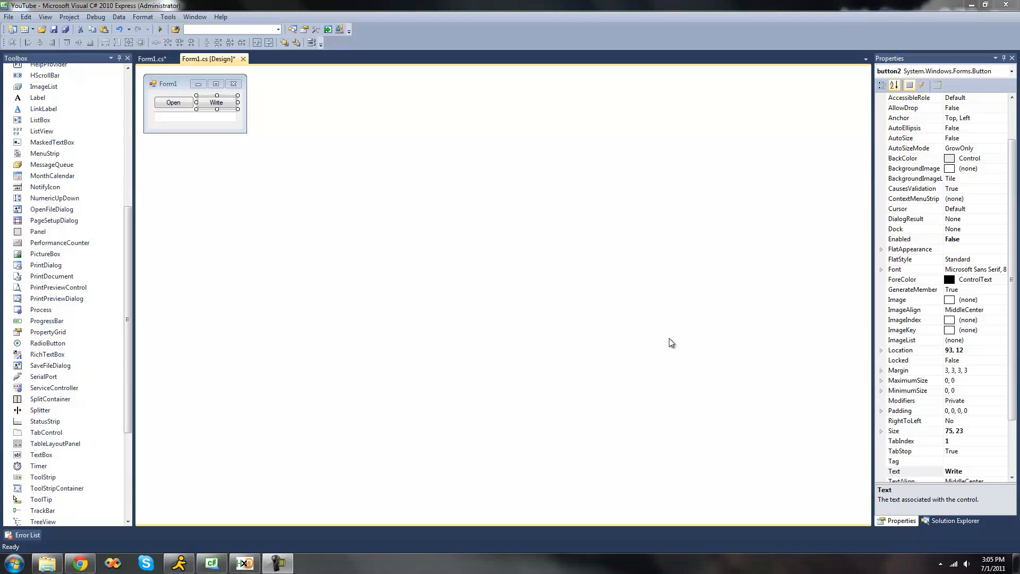
mouse_move(635, 326)
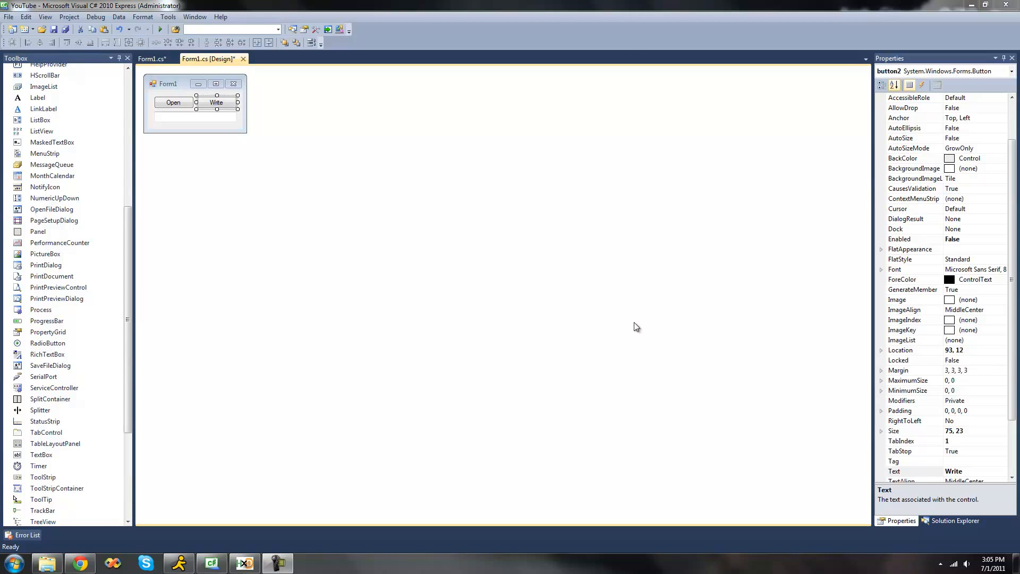
mouse_move(607, 297)
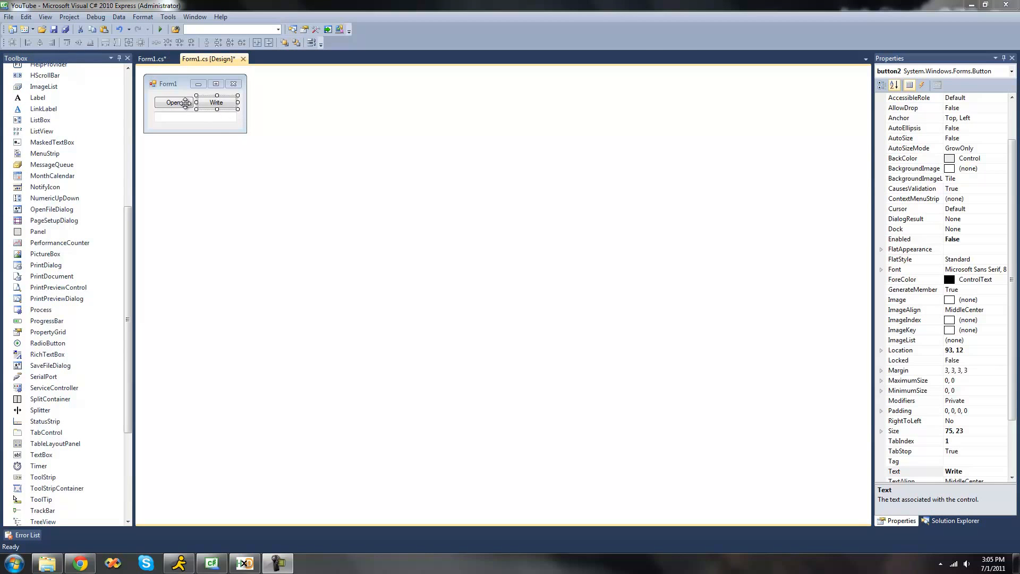
- Switch from the Form1 designer to the Form1.cs code showing button2_Click
left_click(195, 117)
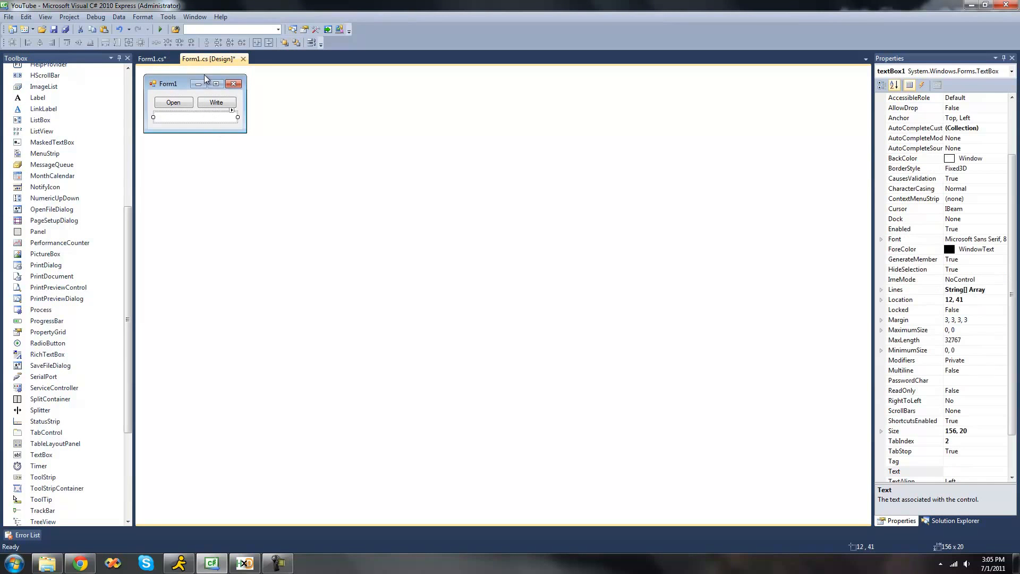
left_click(151, 59)
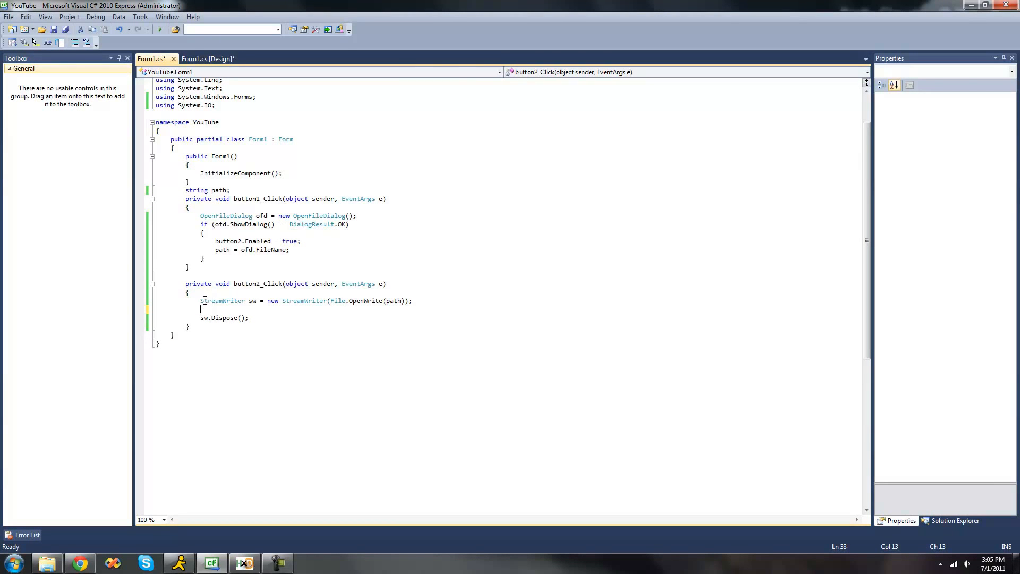
- Add sw.BaseStream.WriteByte(0x00); on the blank line inside button2_Click
left_click(253, 310)
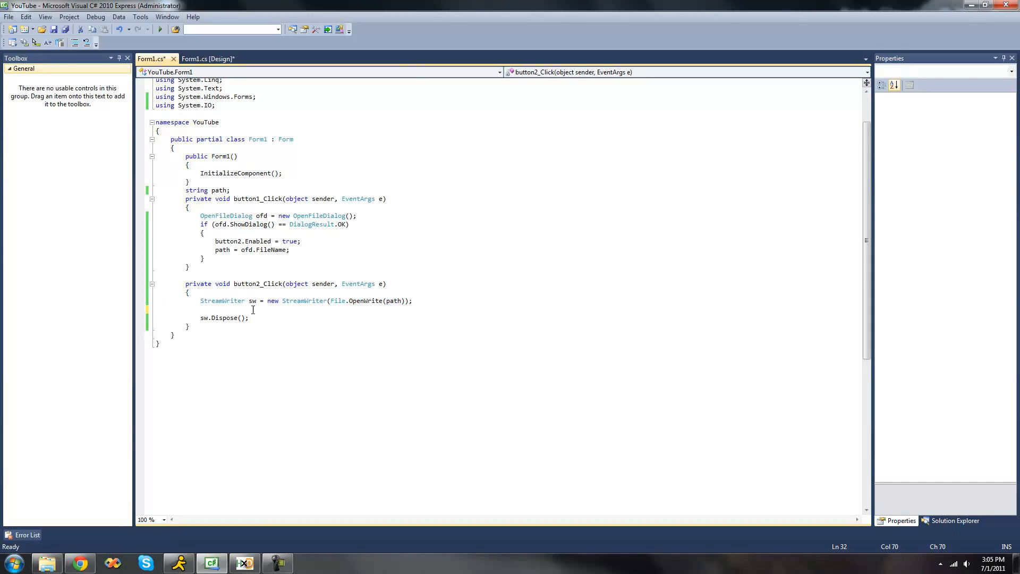
triple_click(224, 318)
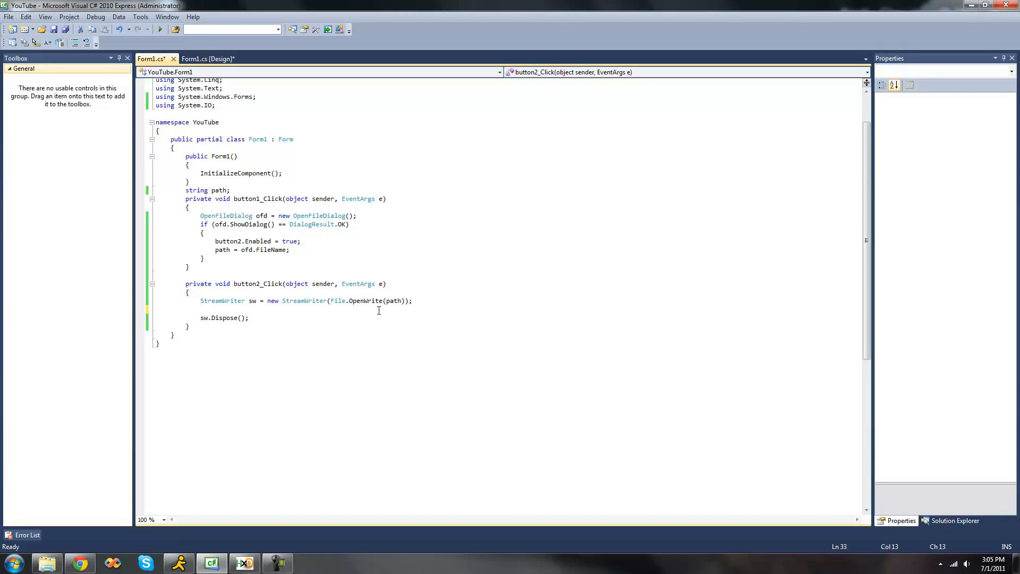
type("sw.BaseStream")
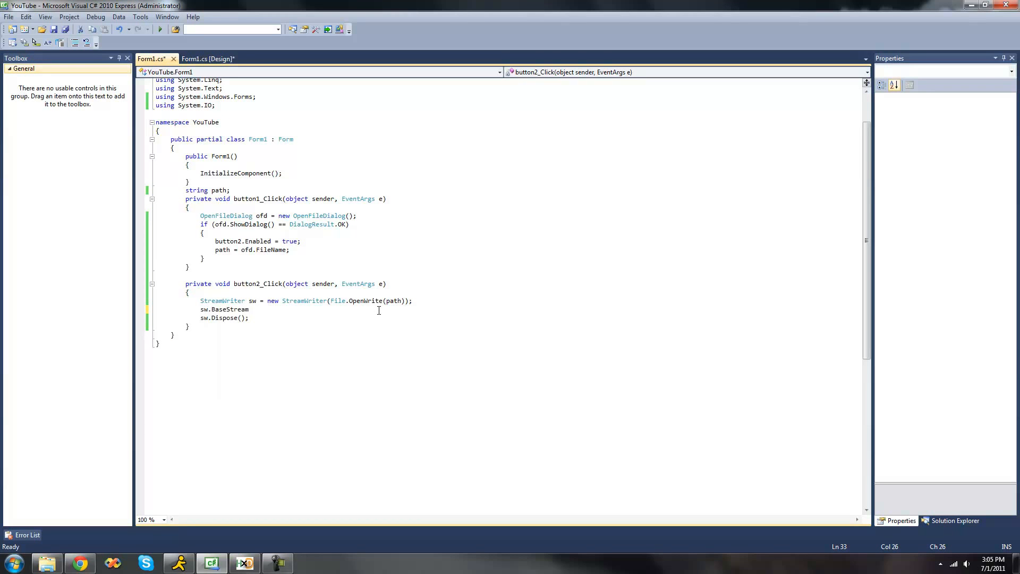
type(".WriteByte")
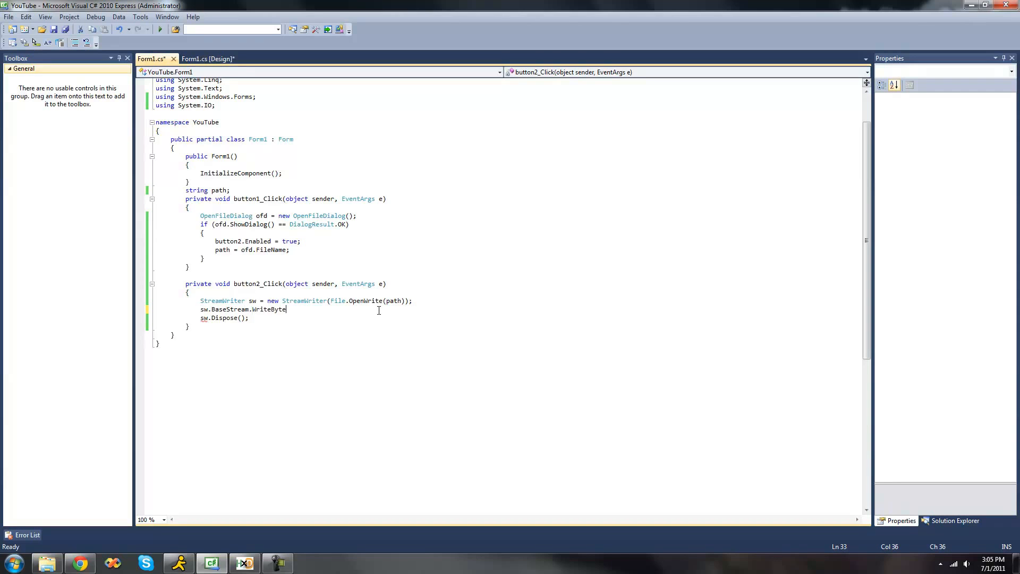
type("(")
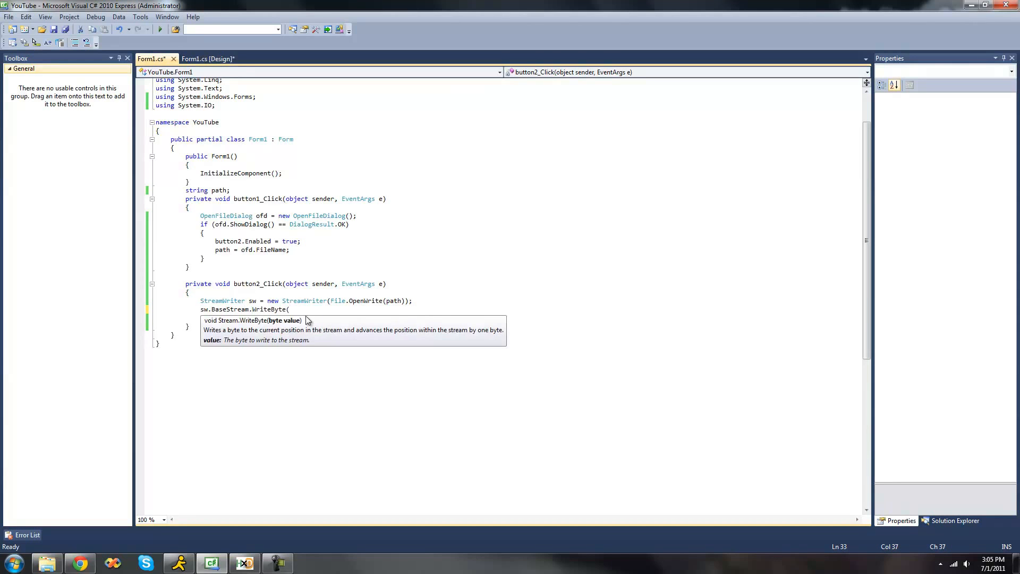
mouse_move(288, 324)
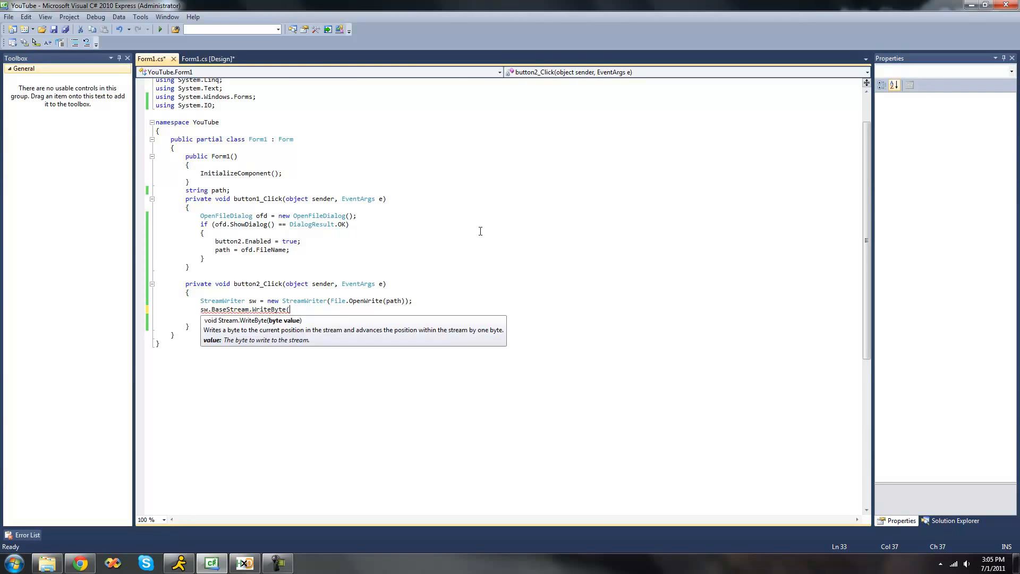
type("0x")
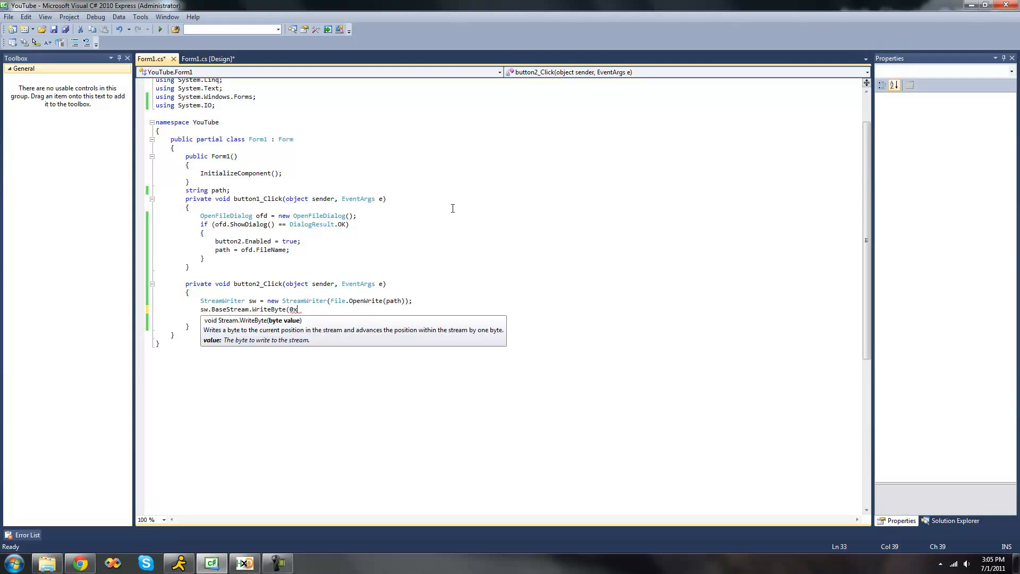
mouse_move(452, 205)
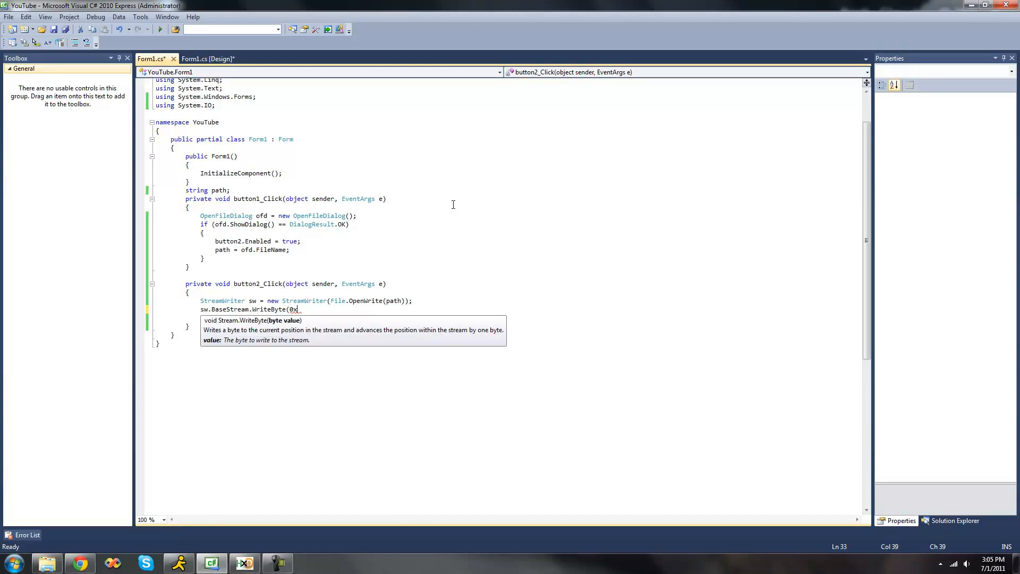
type("00")
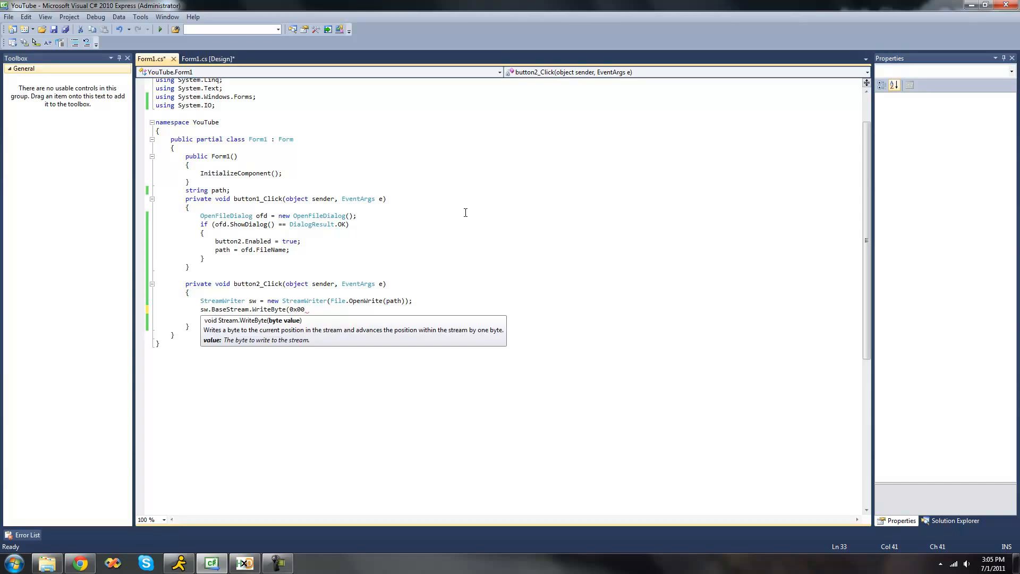
type(");")
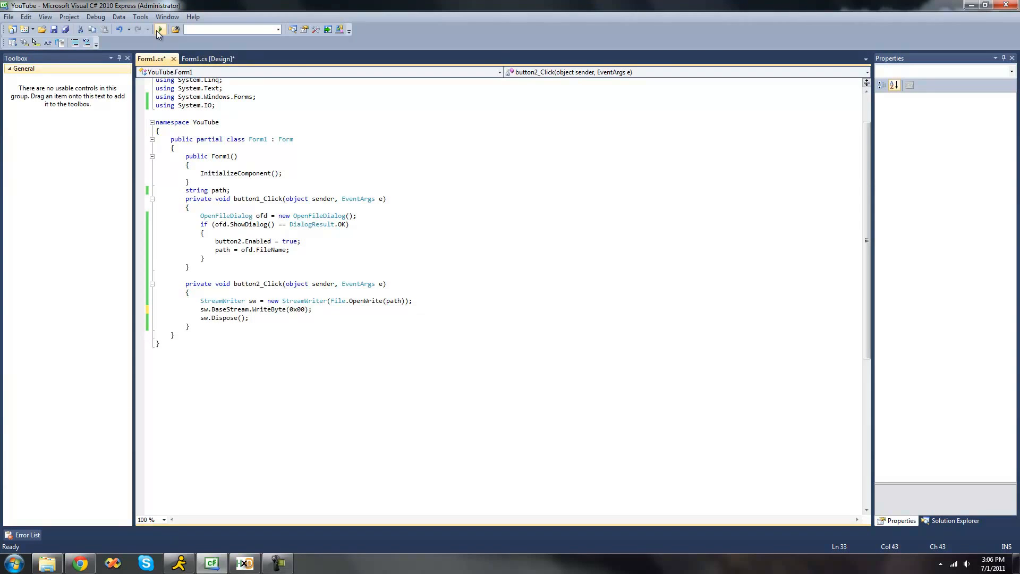
- Run the form, choose My Text File.txt, and check its first bytes in HxD
left_click(157, 30)
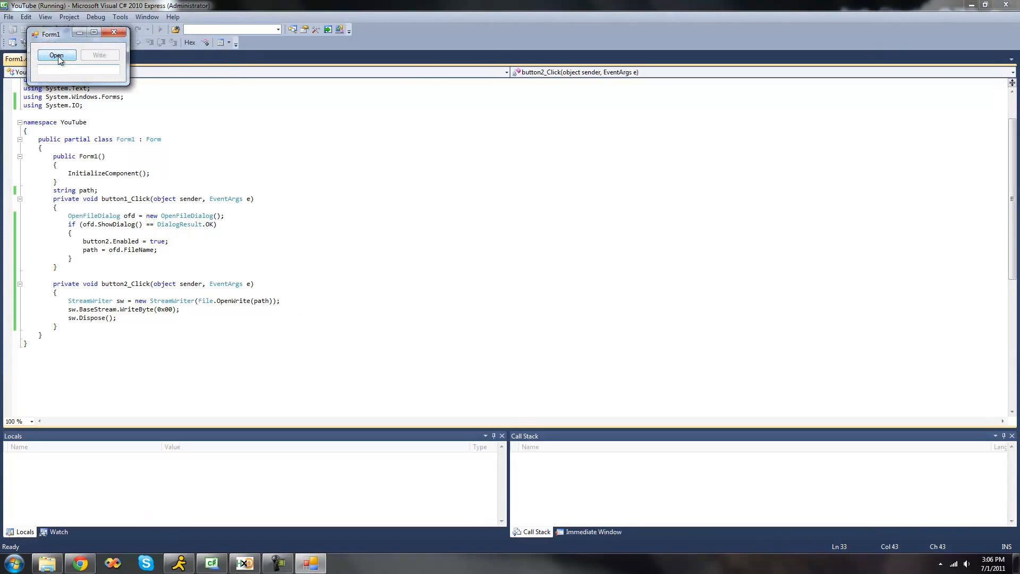
left_click(57, 55)
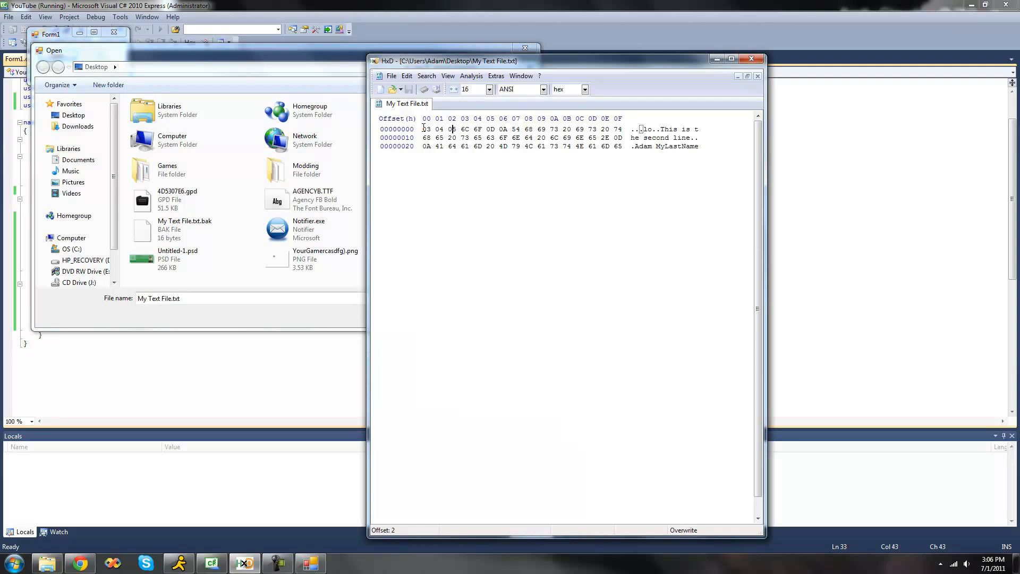
left_click(427, 128)
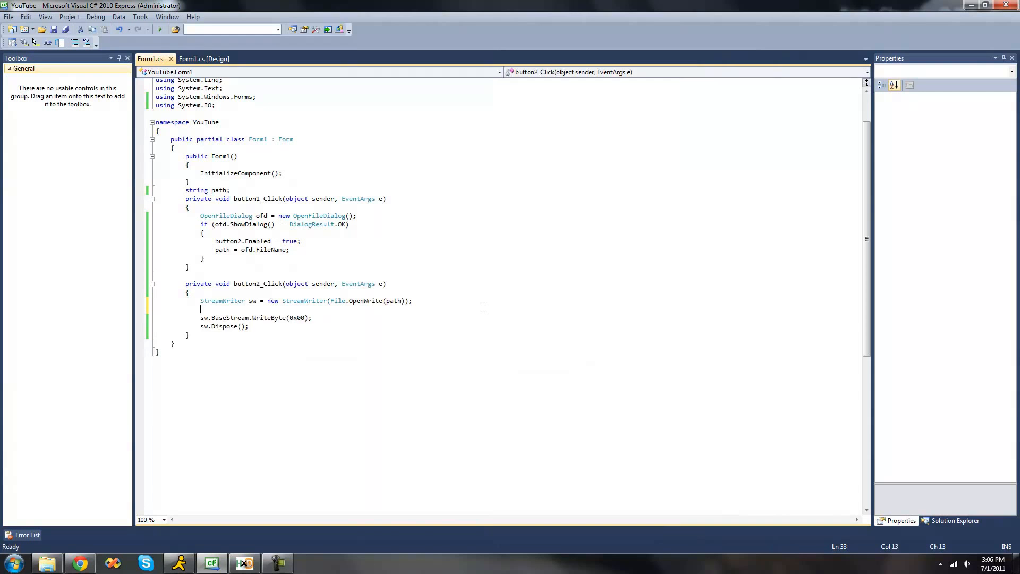
- Set sw.BaseStream.Position = 0x2B before the write, checking HxD along the way
type("sw.BaseStream.Position")
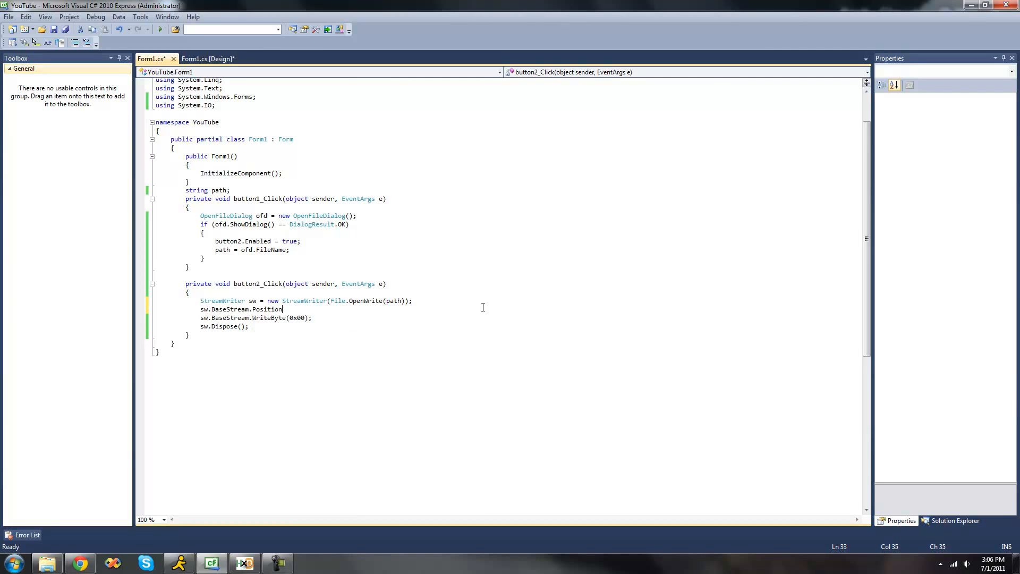
type("=")
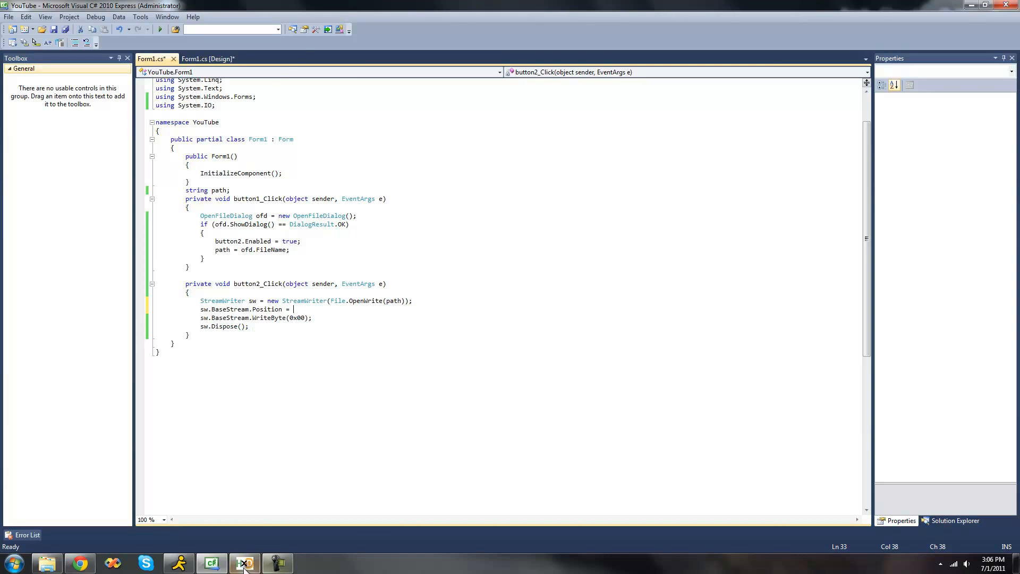
left_click(244, 563)
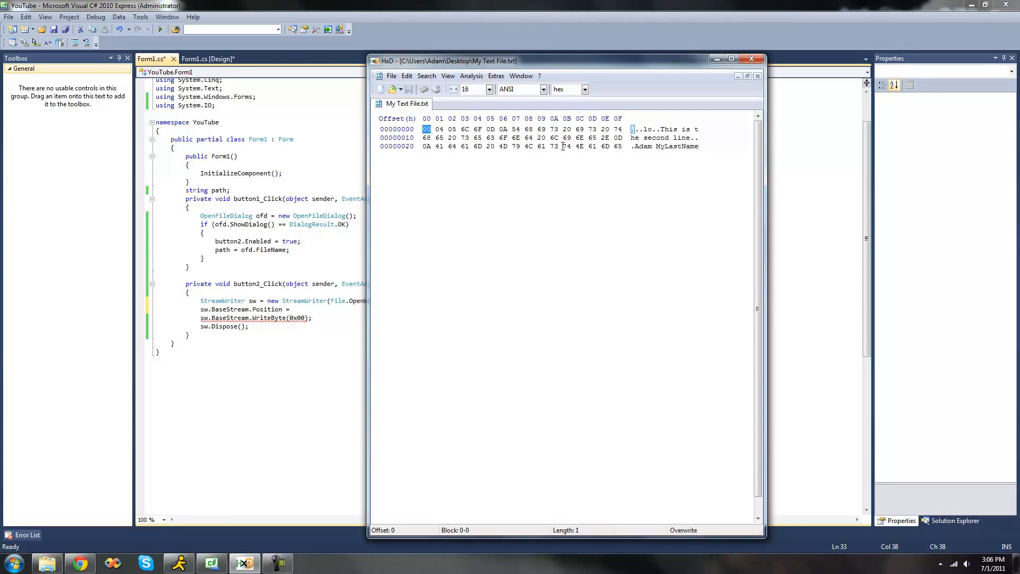
left_click(566, 146)
type(" 0x")
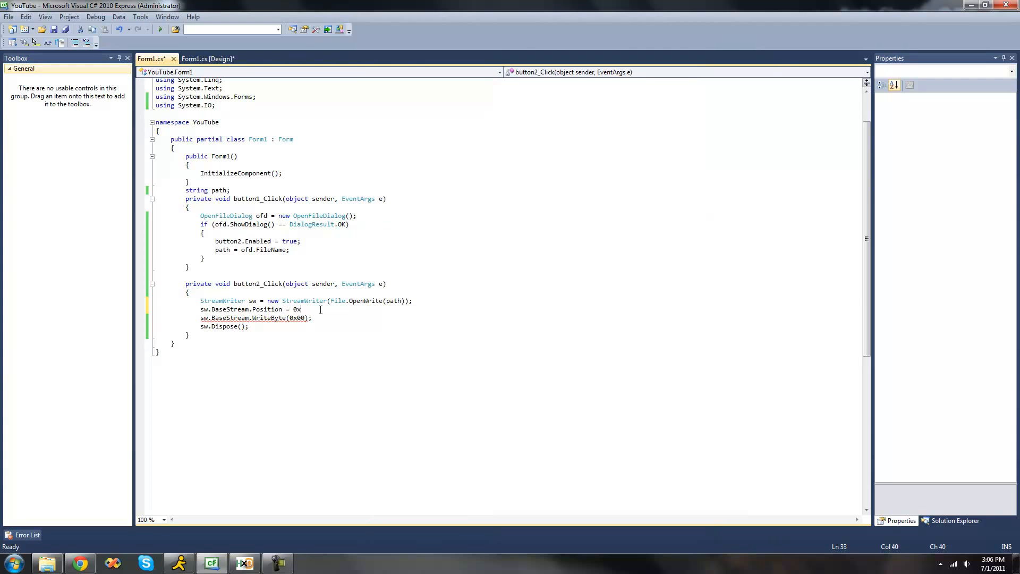
type("2B;")
left_click(257, 318)
type("FF")
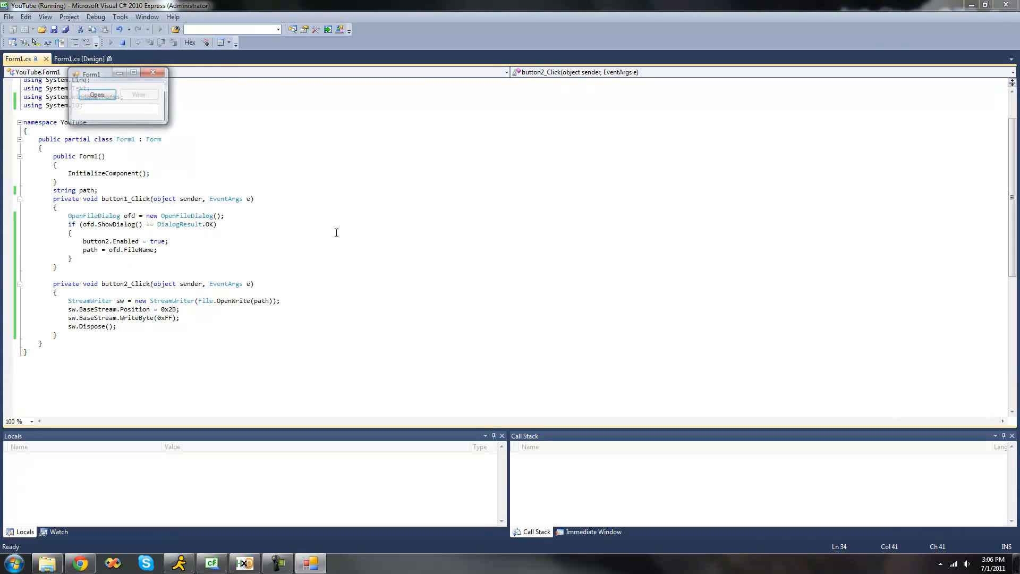
- Write to My Text File.txt from the form, then close Form1 and stop debugging
left_click(96, 95)
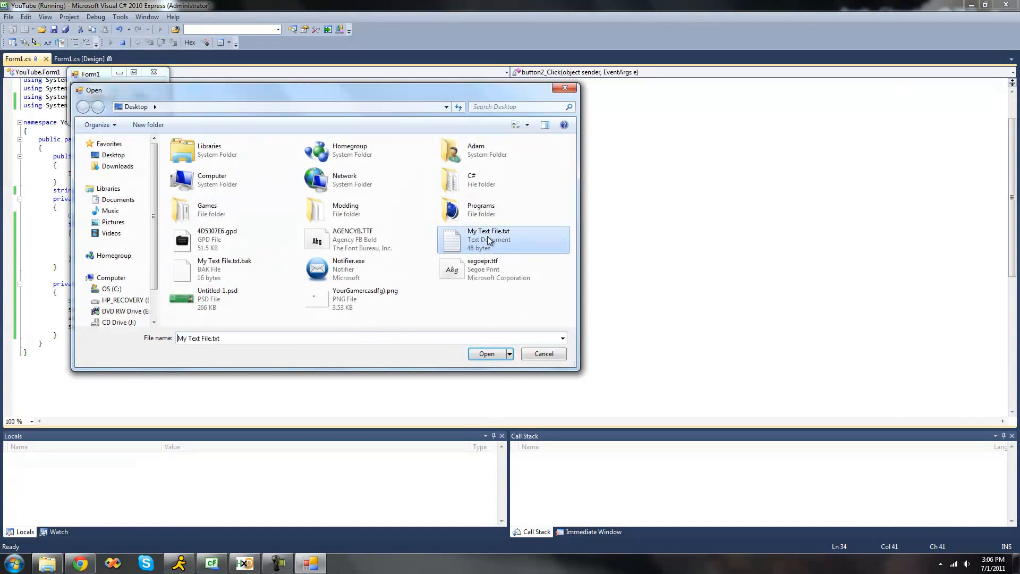
left_click(486, 354)
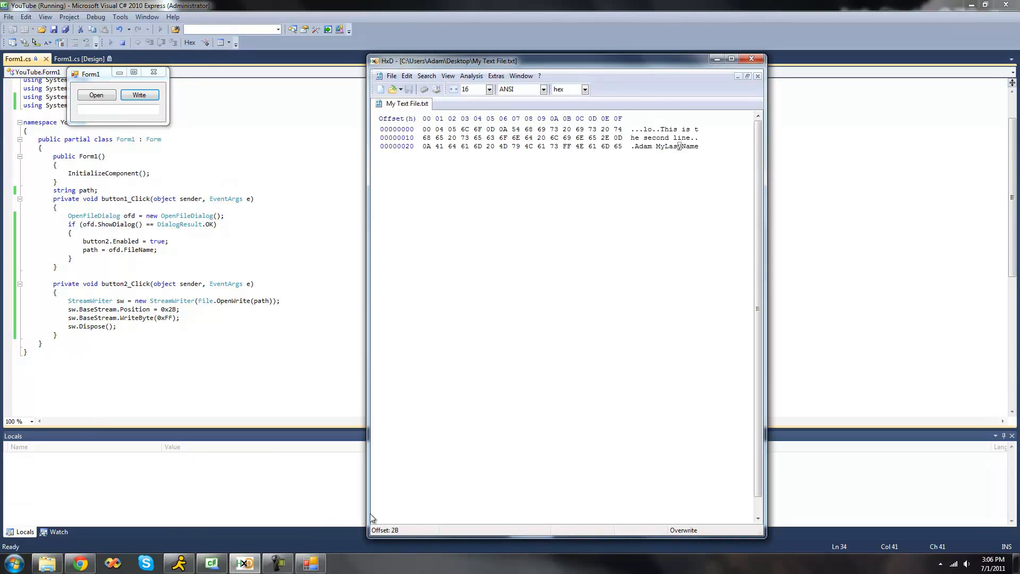
left_click(567, 146)
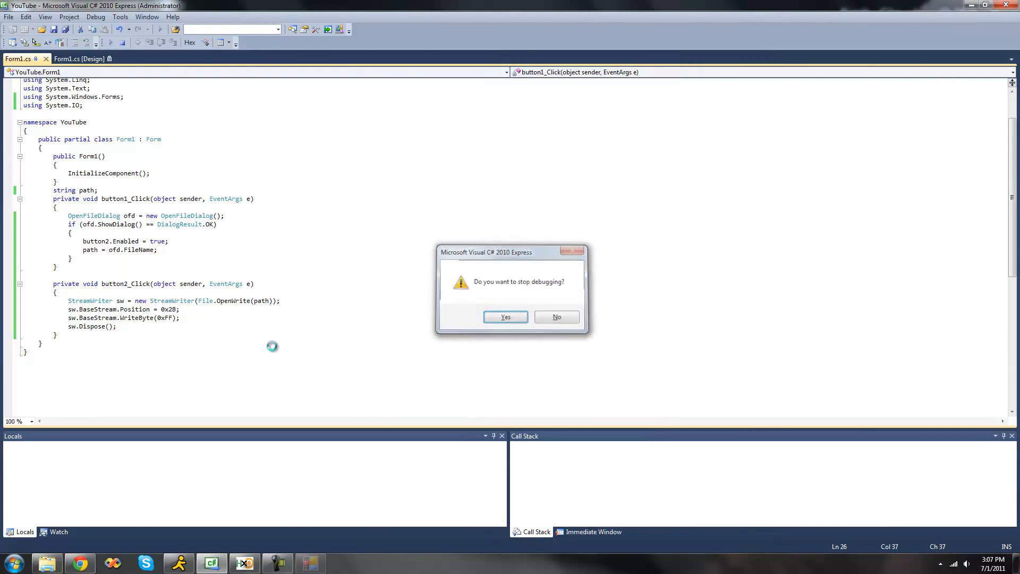
left_click(505, 316)
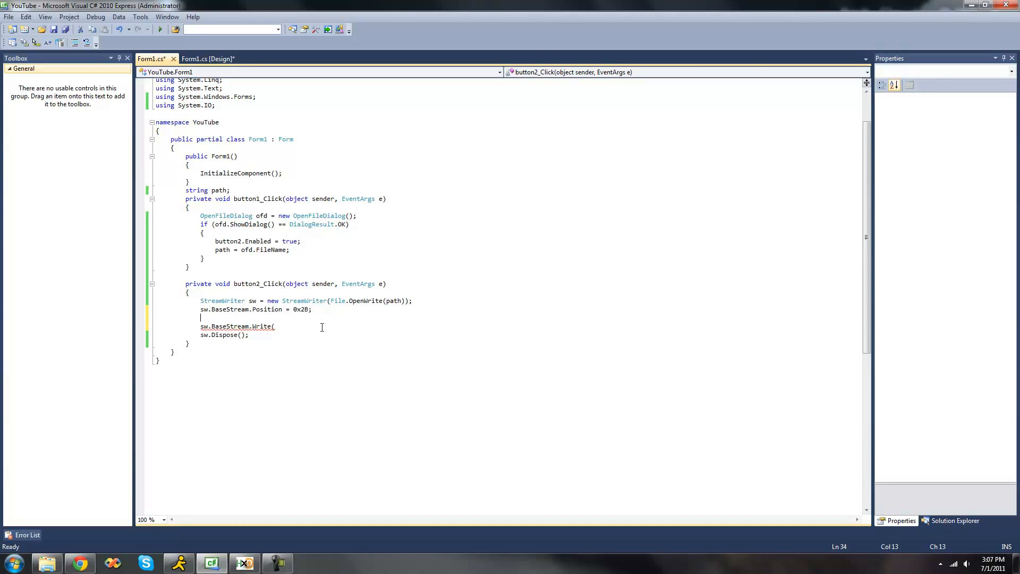
- Declare byte[] buffer = { 0x08, 0x09, 0x0A }; in button2_Click
type("byte[] bu")
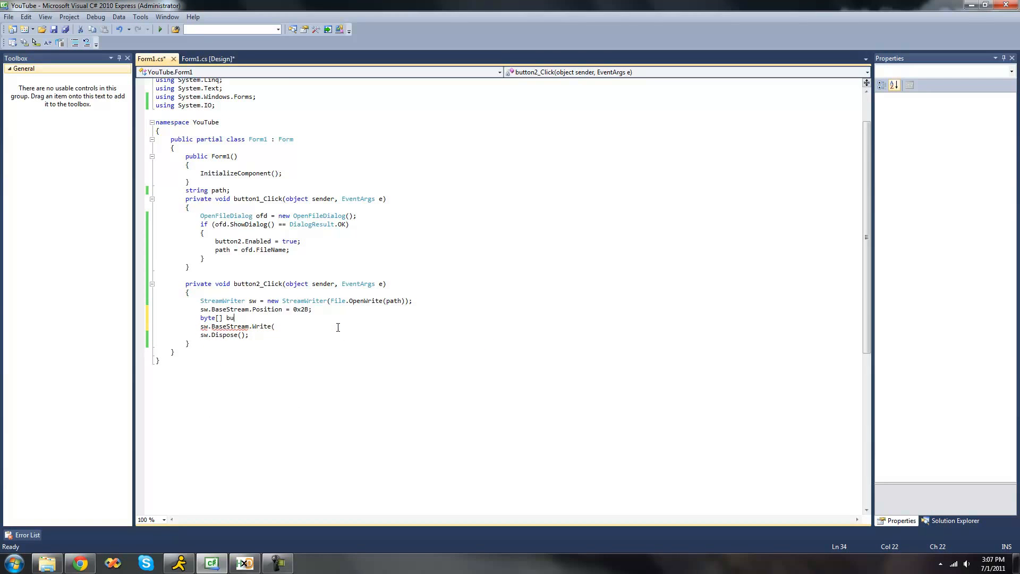
type("ffer =")
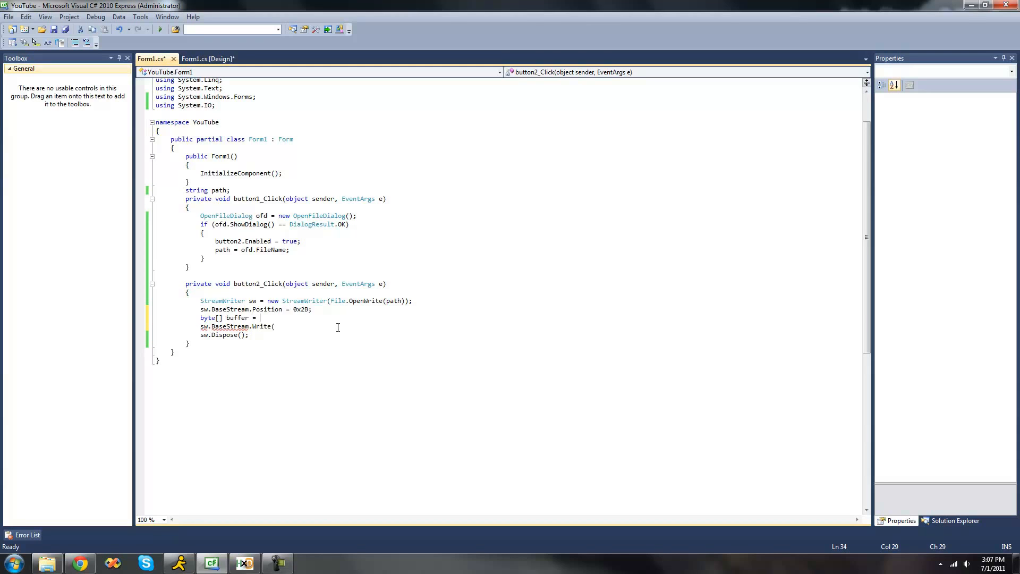
type("{};")
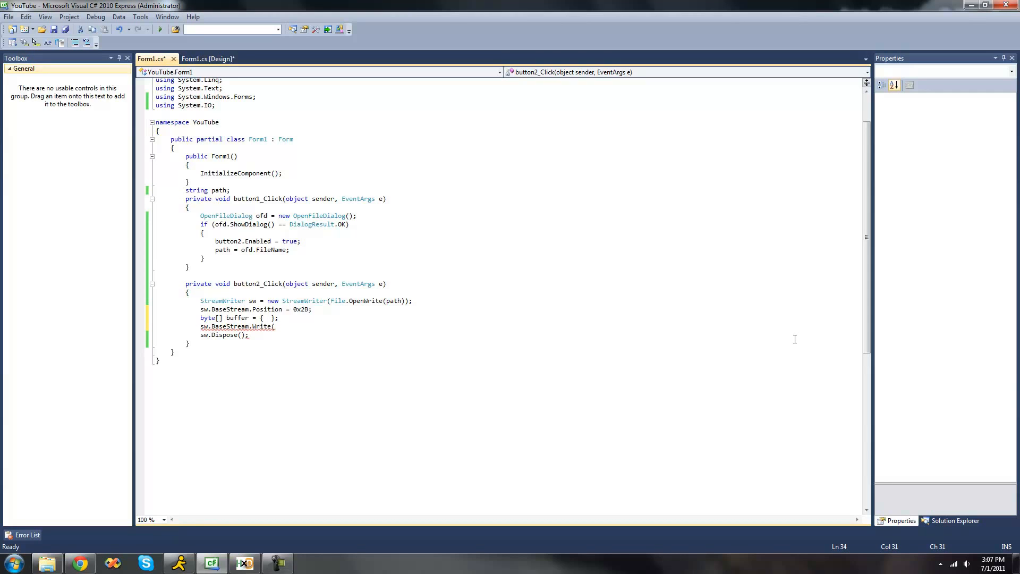
type("0x")
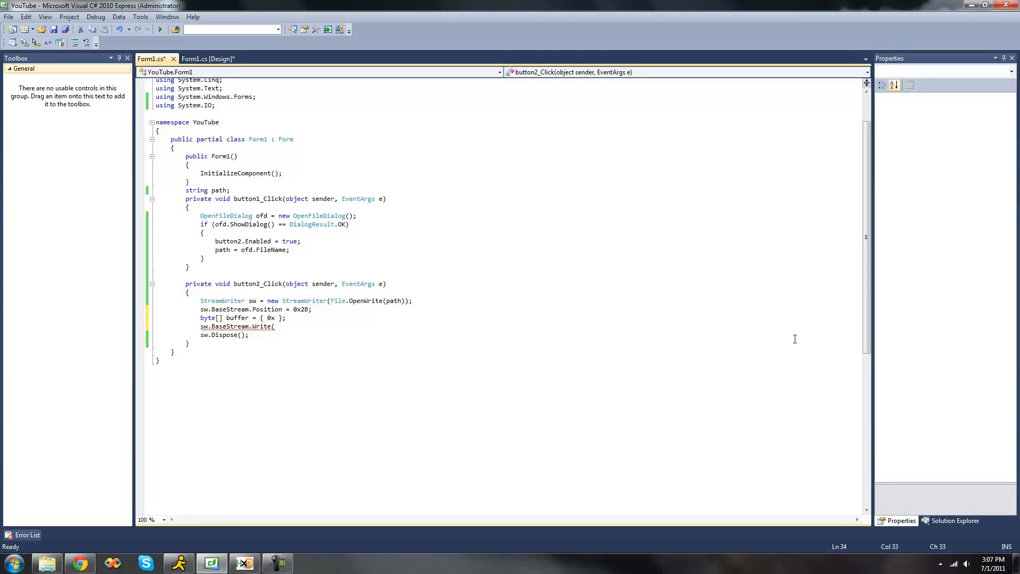
type("08, 0x09,")
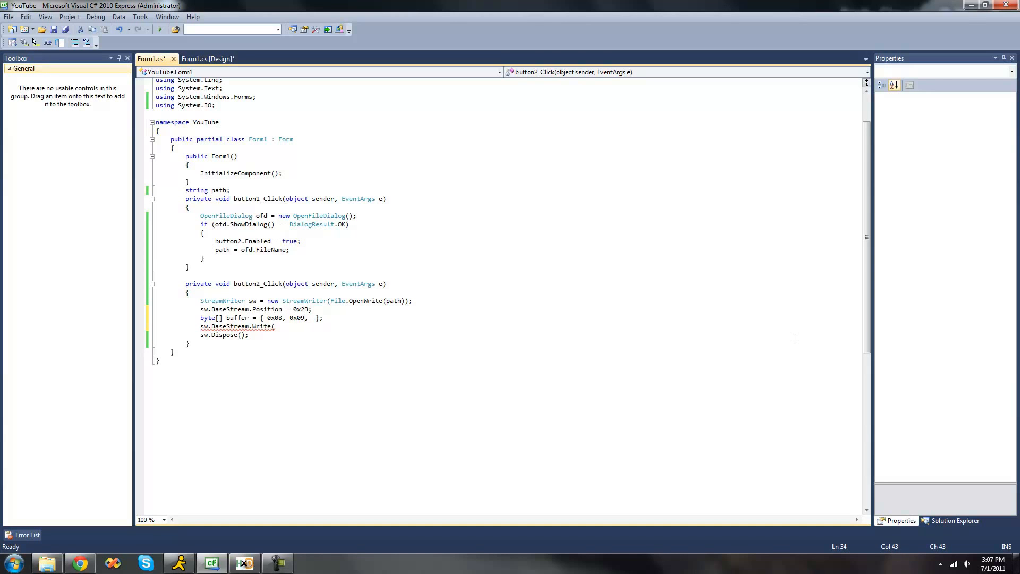
type("0xA")
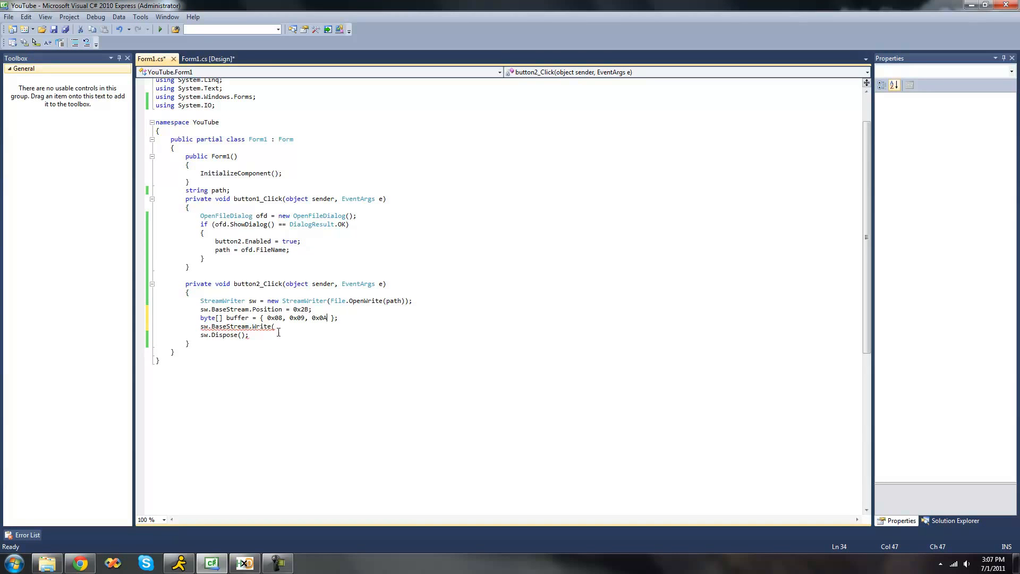
mouse_move(466, 301)
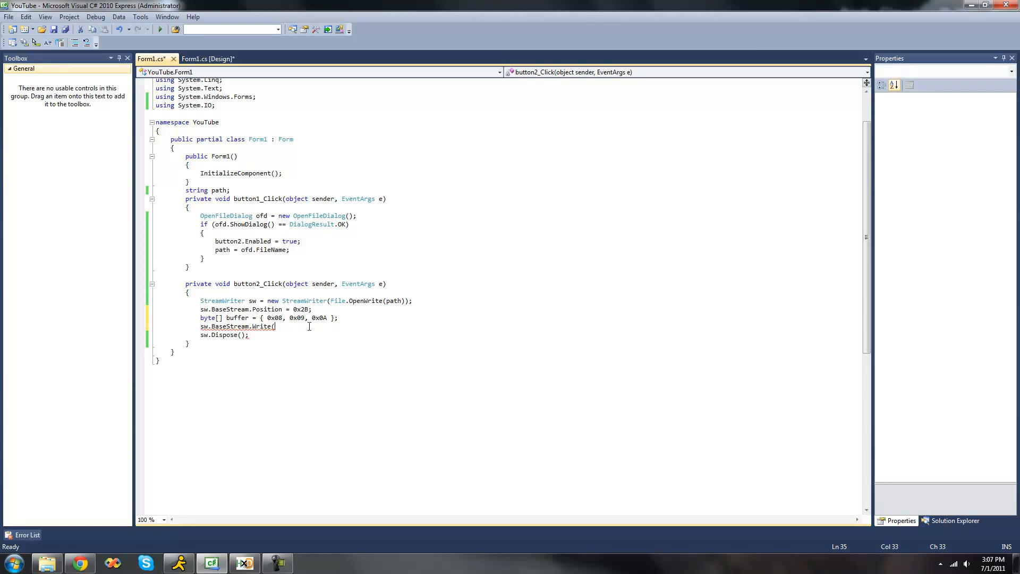
- Call sw.BaseStream.Write(buffer, 0, 3) before sw.Dispose()
type("bu")
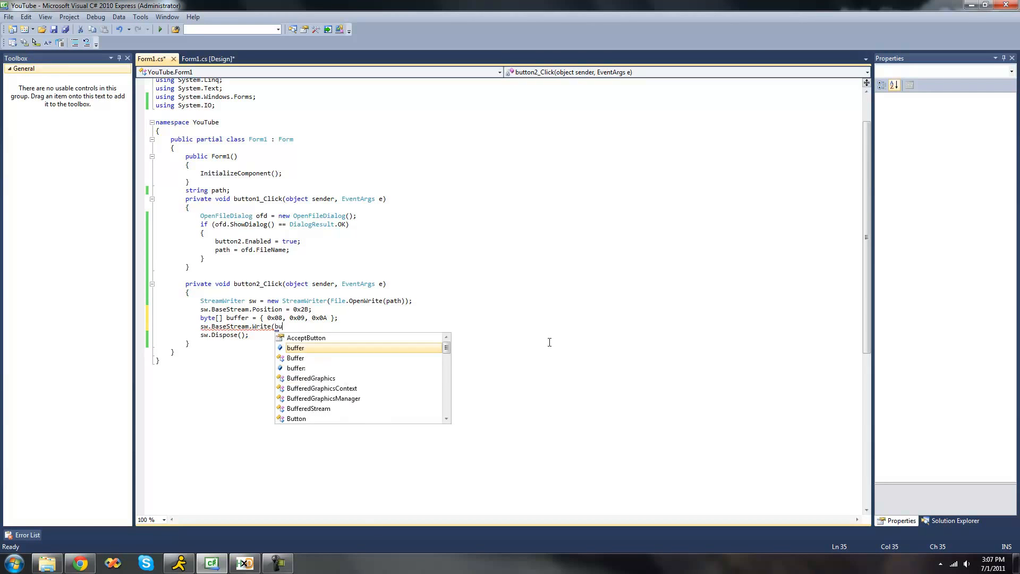
type("buffer,")
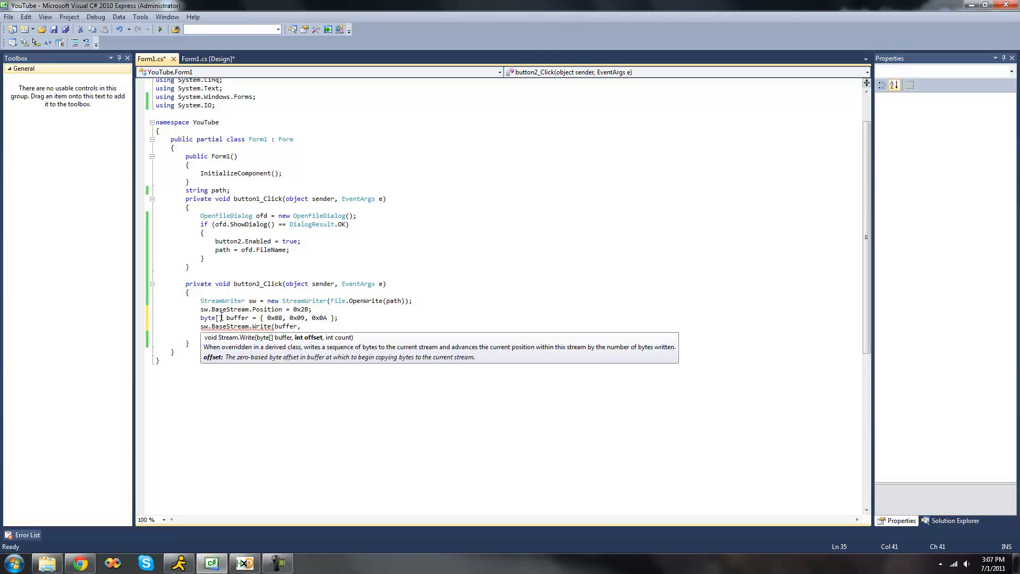
type("0,")
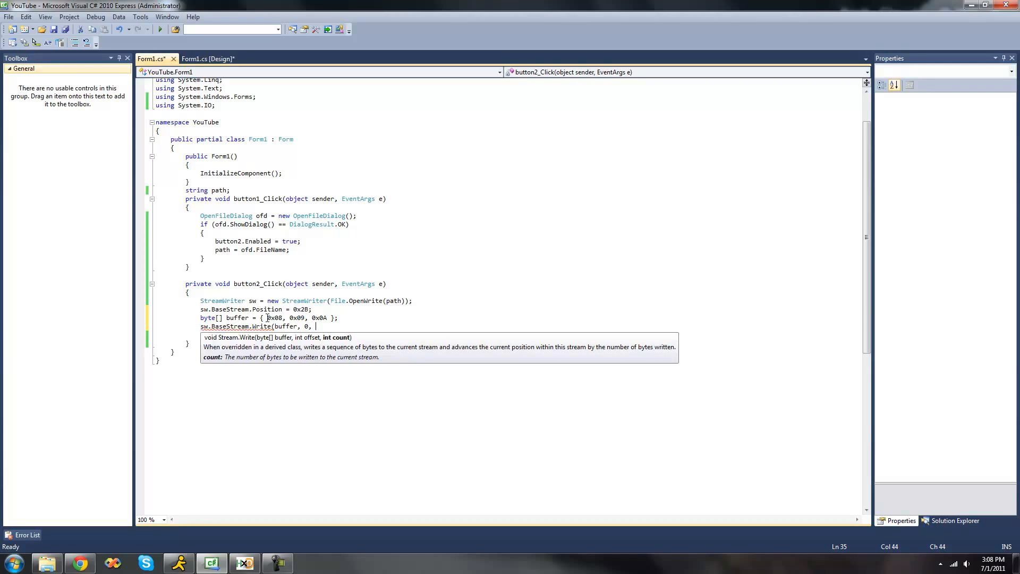
type("sw.Dispose();")
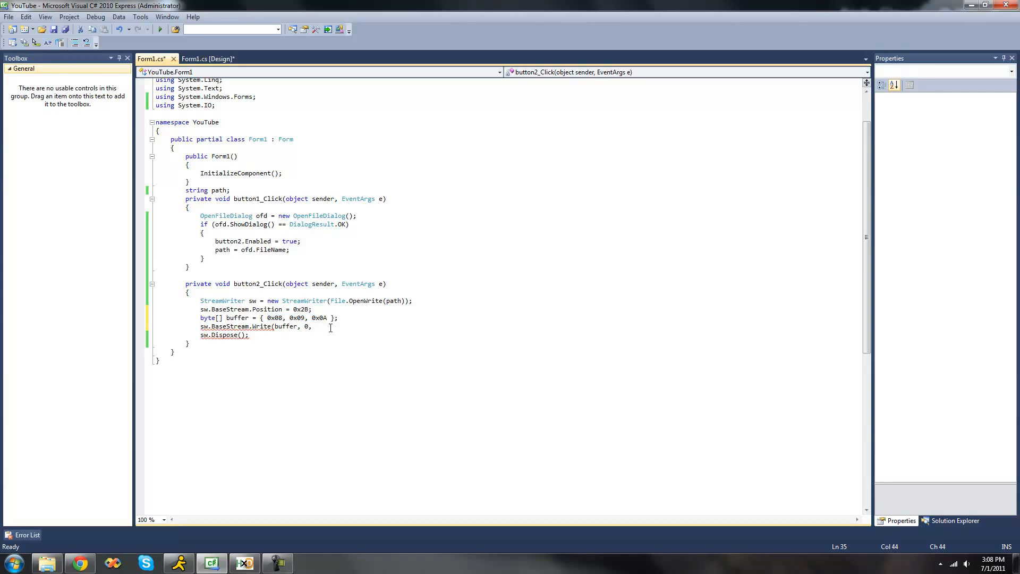
type("3);")
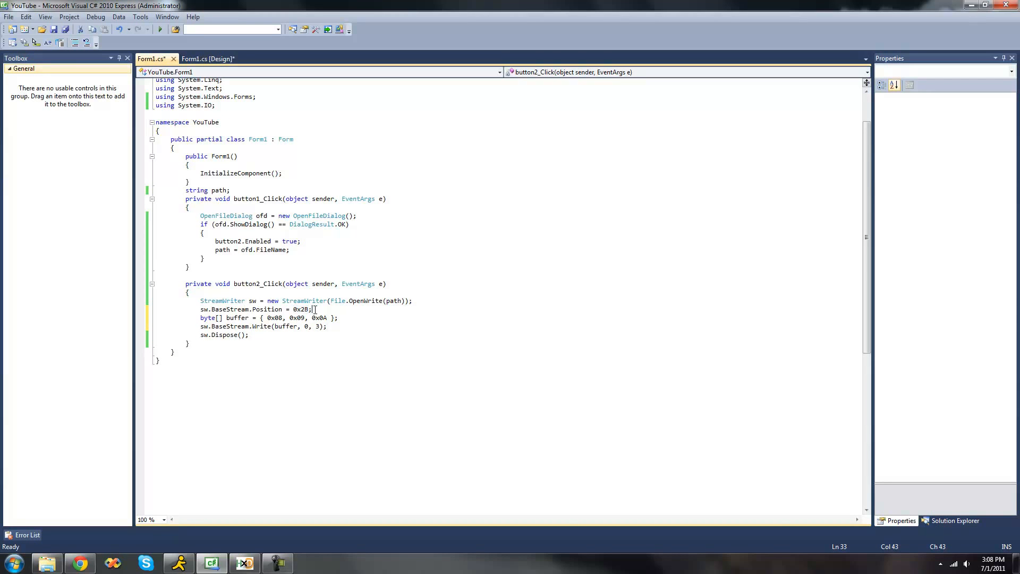
- Select bytes 2B–2D in HxD, then return to the code and start debugging
double_click(301, 309)
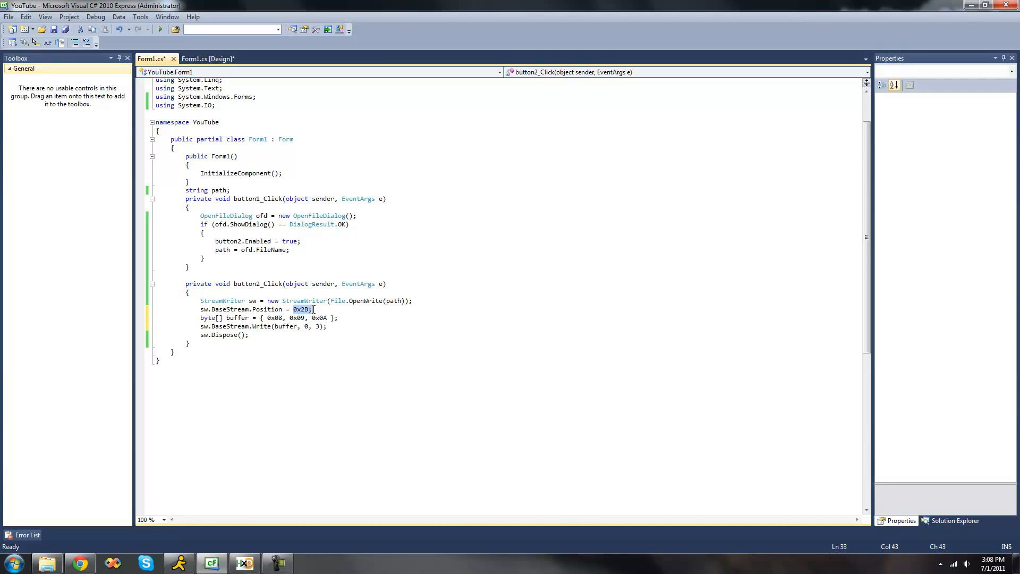
left_click(245, 564)
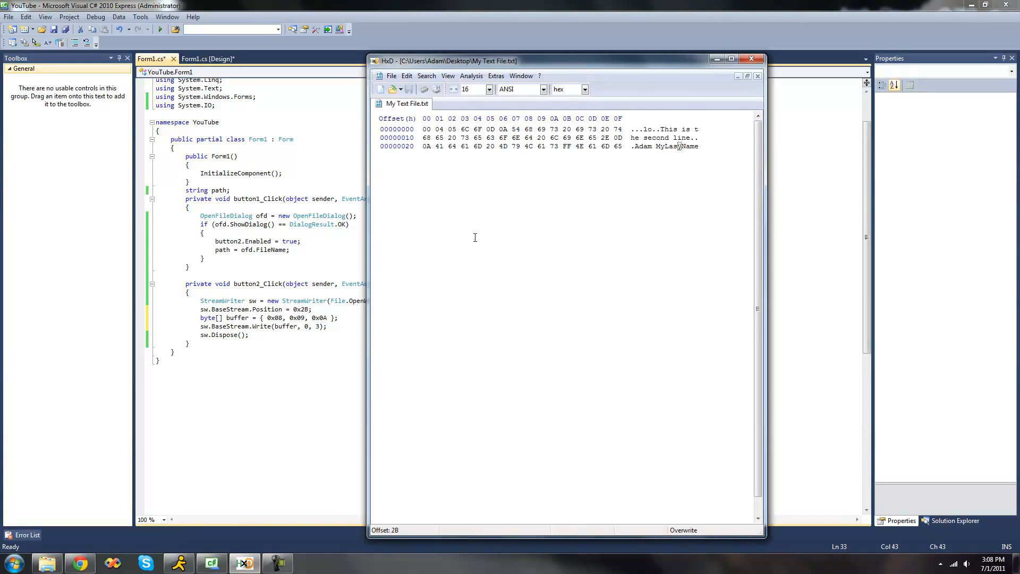
left_click(567, 146)
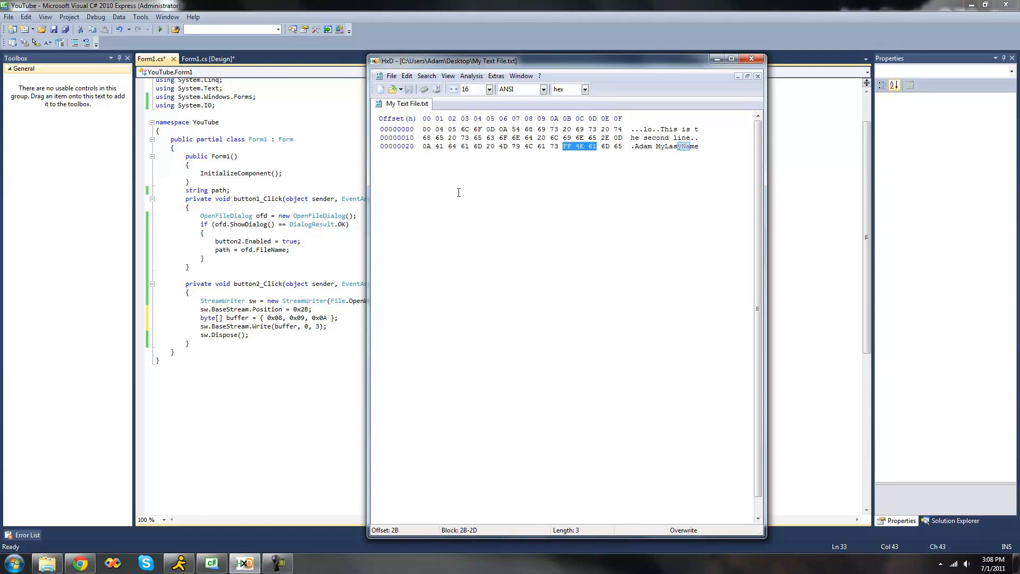
left_click(757, 59)
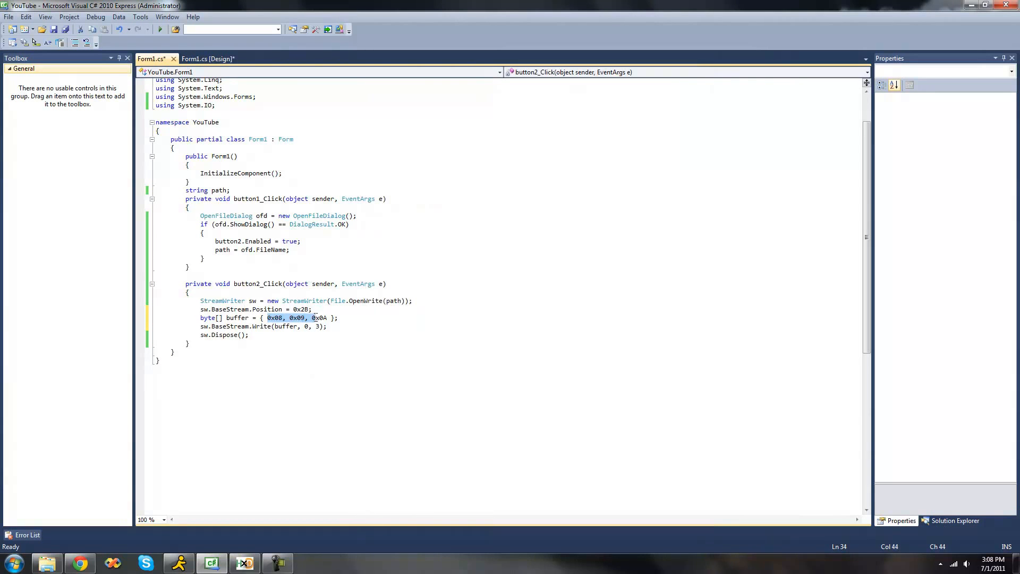
right_click(322, 318)
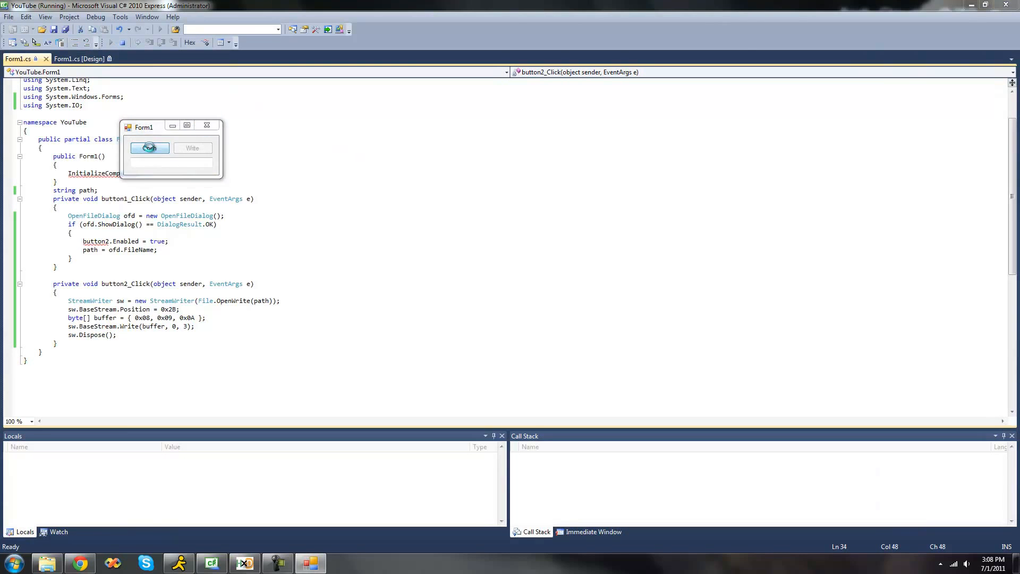
- Pick My Text File.txt in Form1, write the buffer, and inspect offsets 2B–2D
left_click(149, 148)
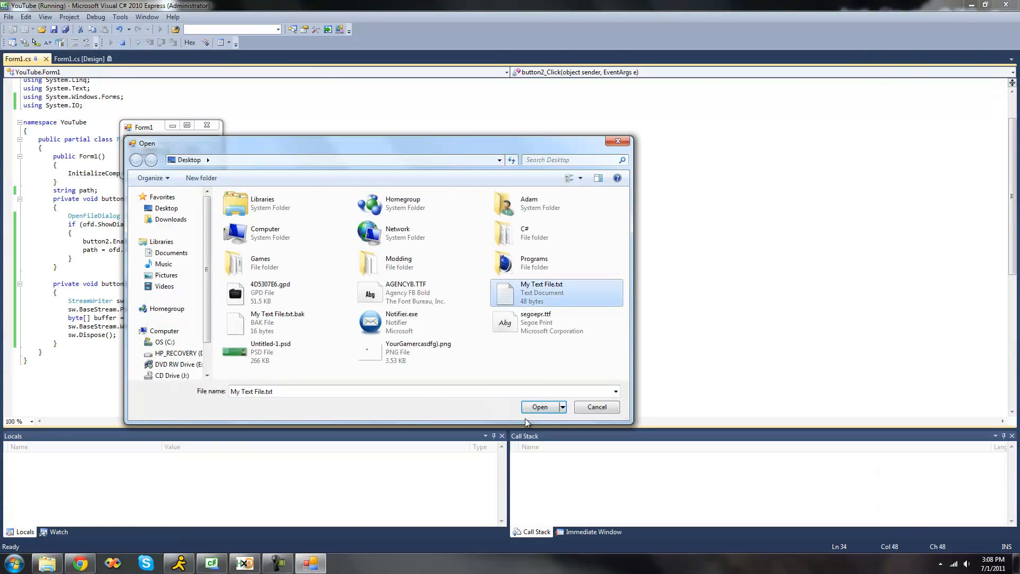
left_click(539, 406)
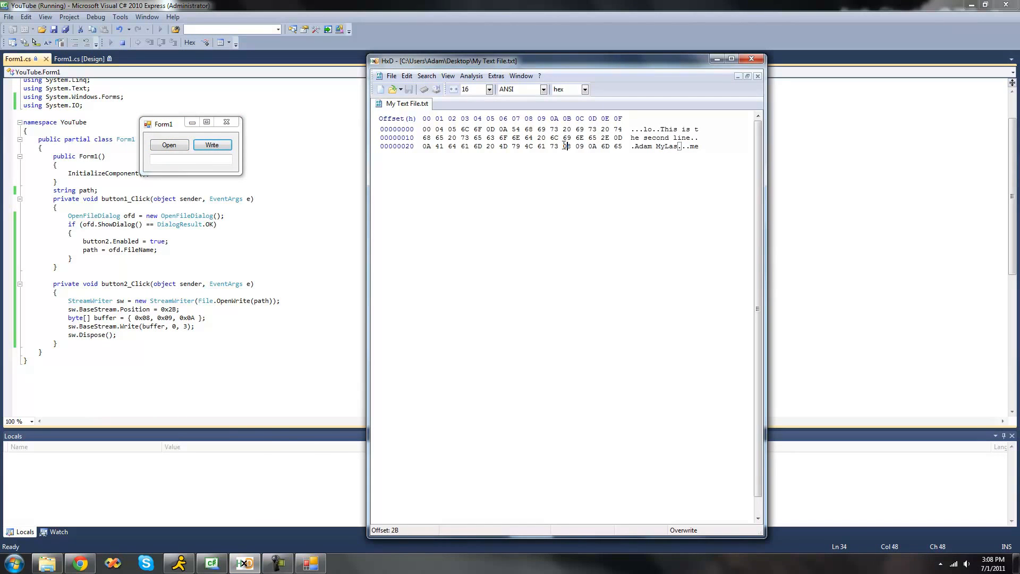
left_click(579, 146)
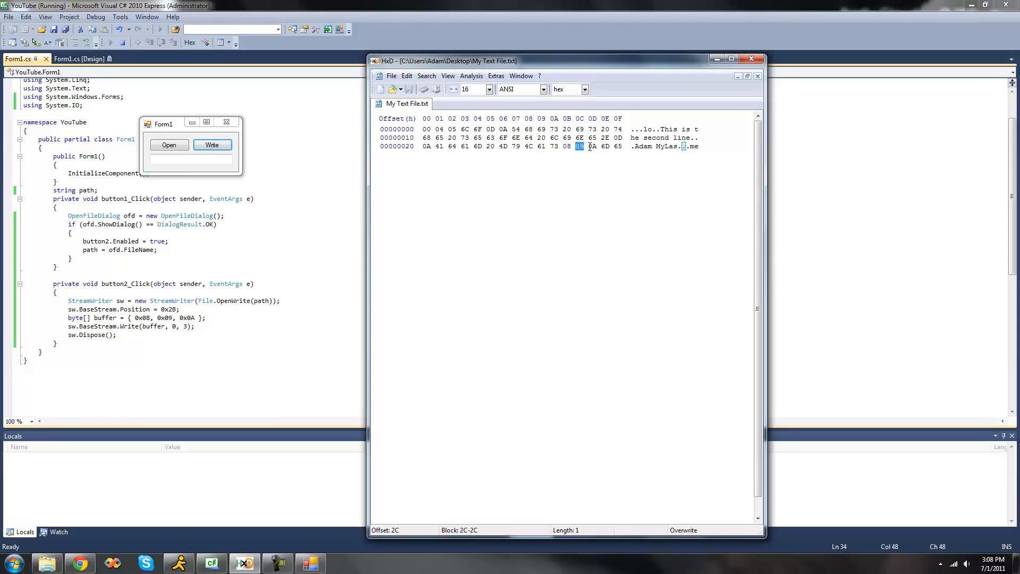